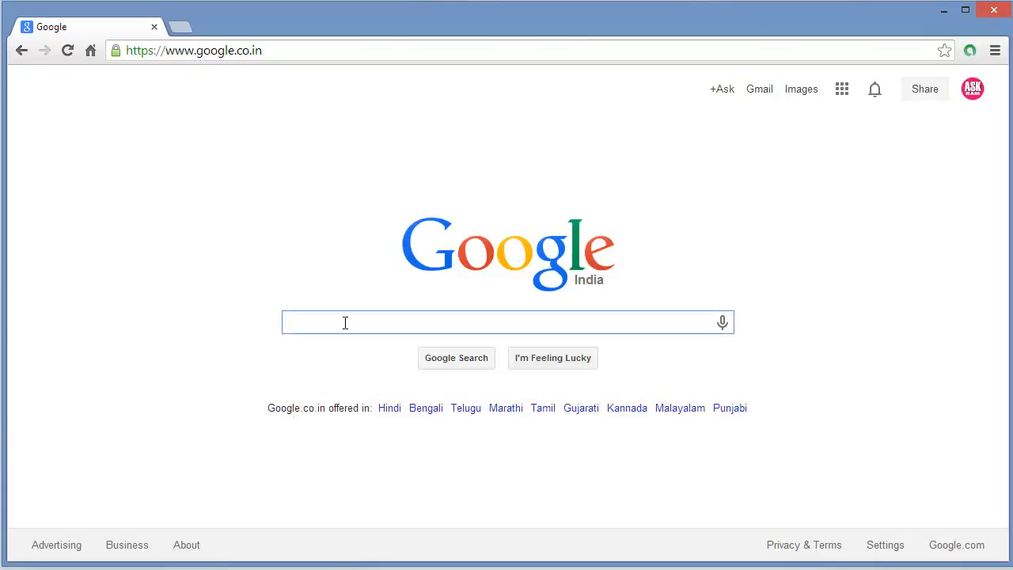
- Search Google for 'hand breaker' and open the 'HandBrake: Open Source Video Transcoder' result
{"action": "type", "text": "hand breake"}
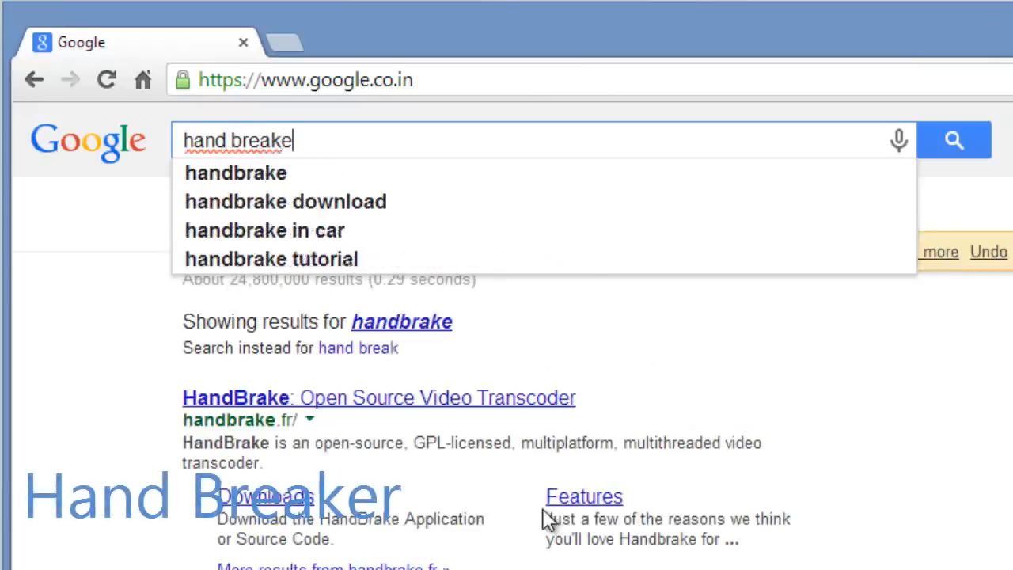
{"action": "type", "text": "r"}
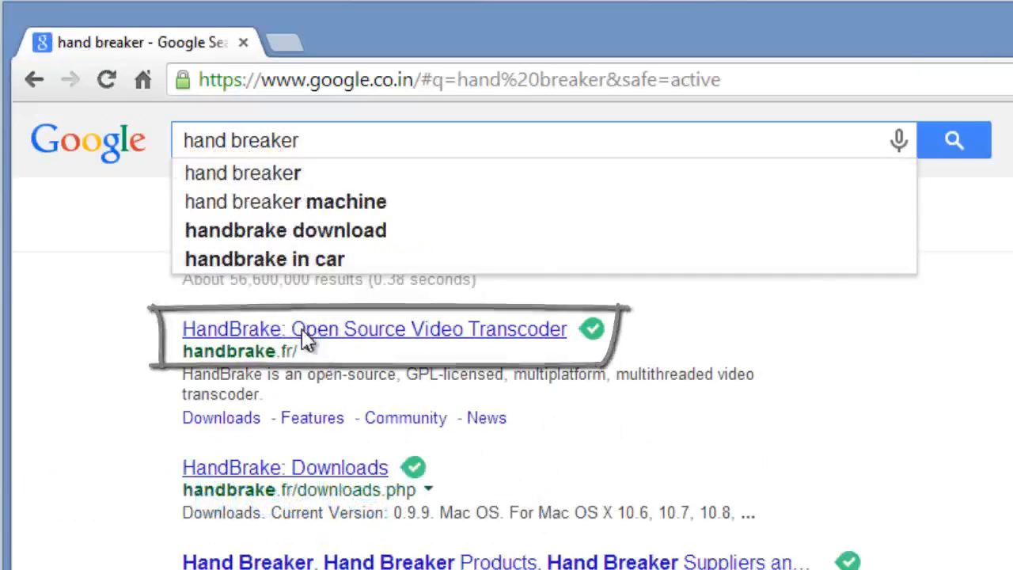
{"action": "left_click", "coordinate": [374, 329]}
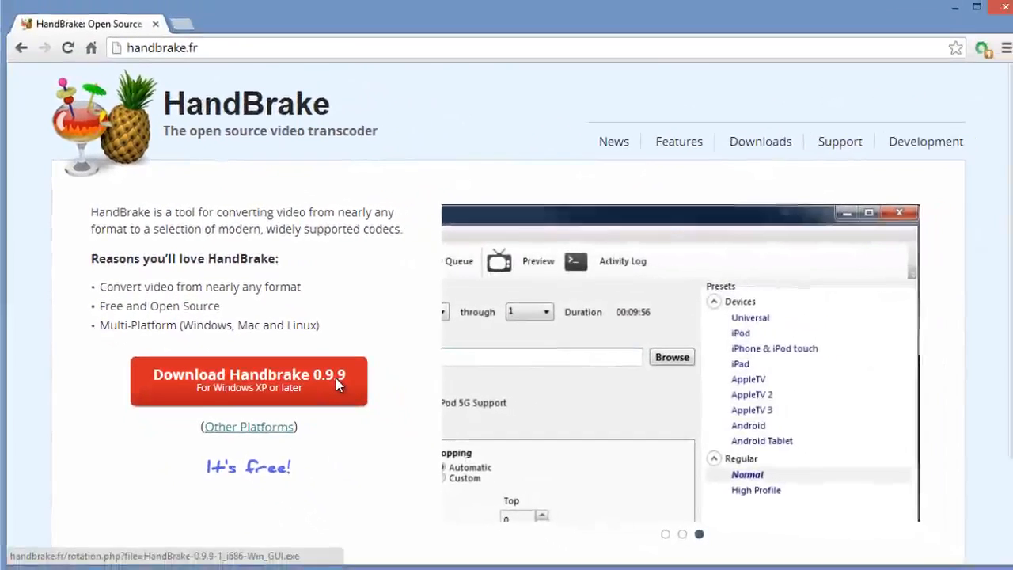
- Download the HandBrake 0.9.9 Windows installer and run it from Chrome's download bar
{"action": "left_click", "coordinate": [247, 379]}
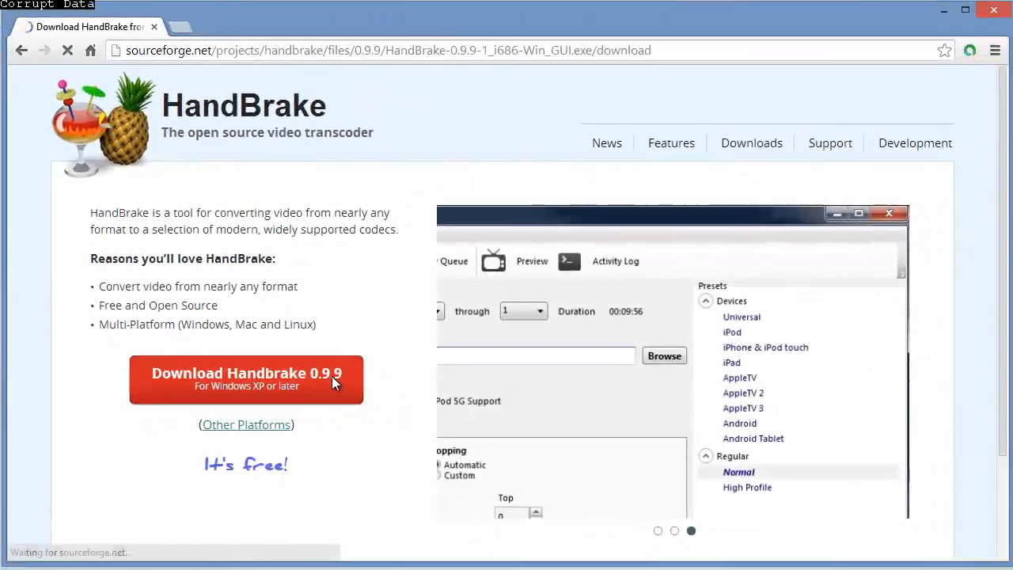
{"action": "left_click", "coordinate": [247, 374]}
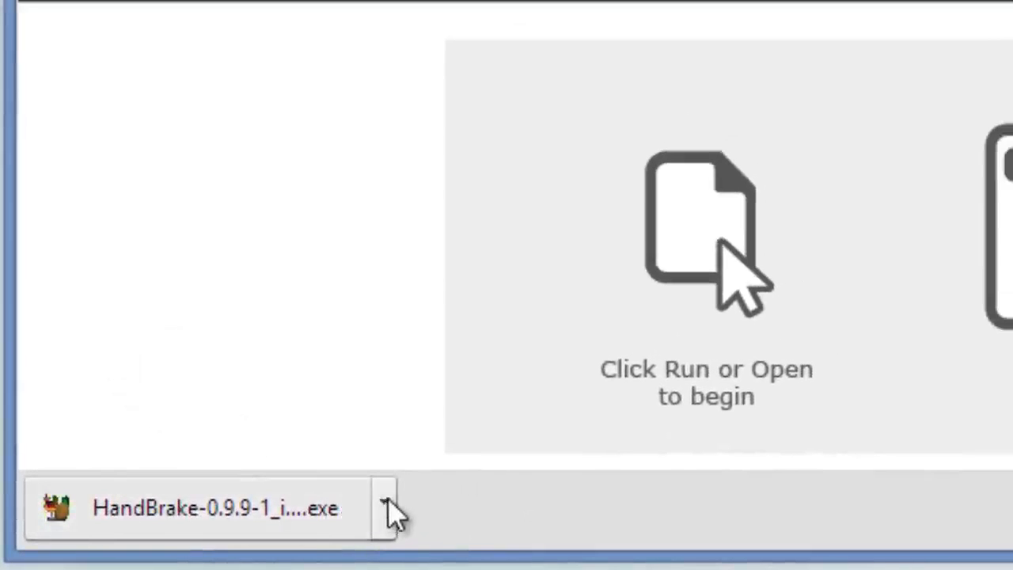
{"action": "left_click", "coordinate": [383, 508]}
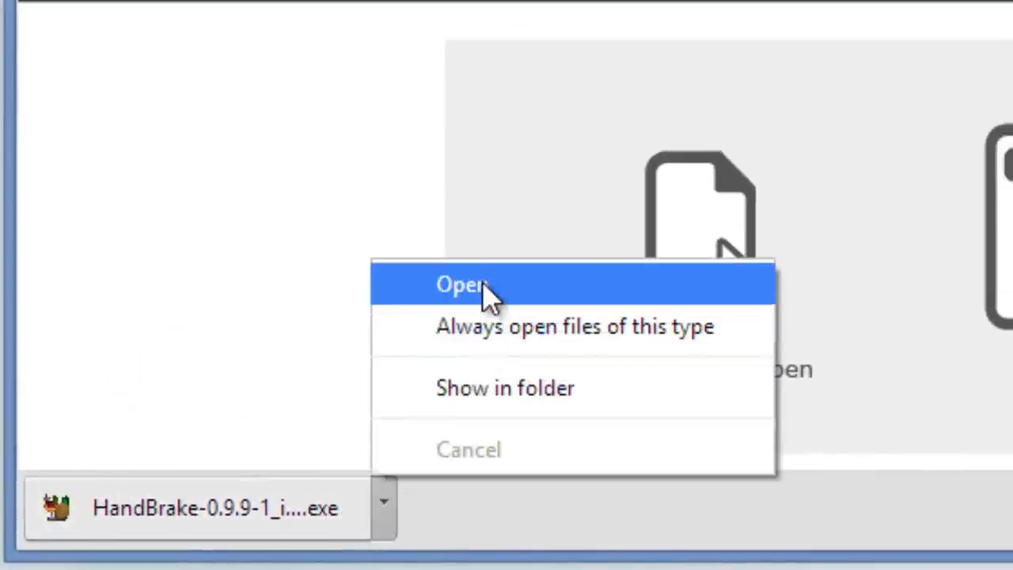
{"action": "left_click", "coordinate": [462, 285]}
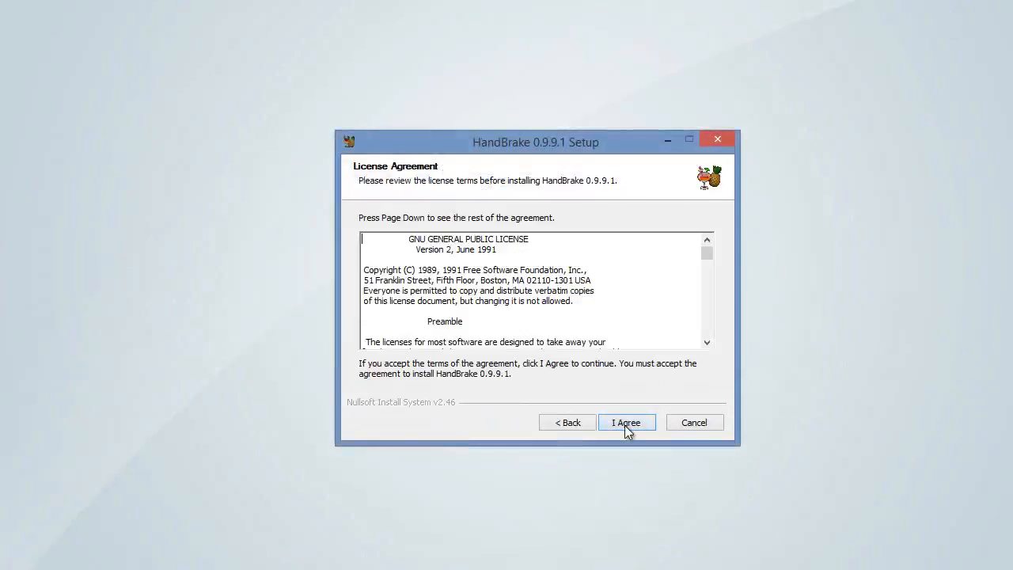
- Accept the license, install HandBrake 0.9.9.1 and finish the setup wizard
{"action": "left_click", "coordinate": [627, 421]}
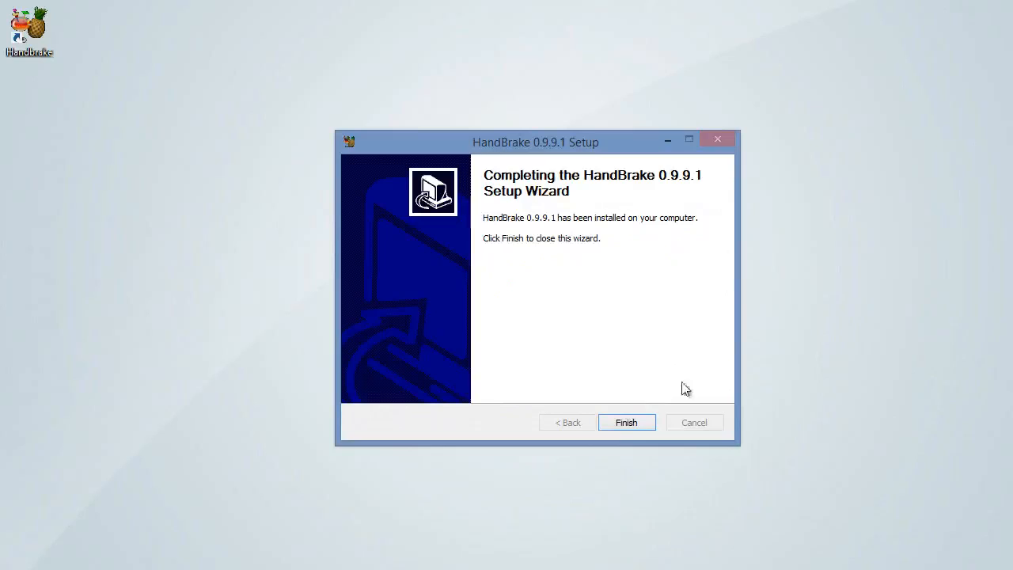
{"action": "left_click", "coordinate": [627, 421]}
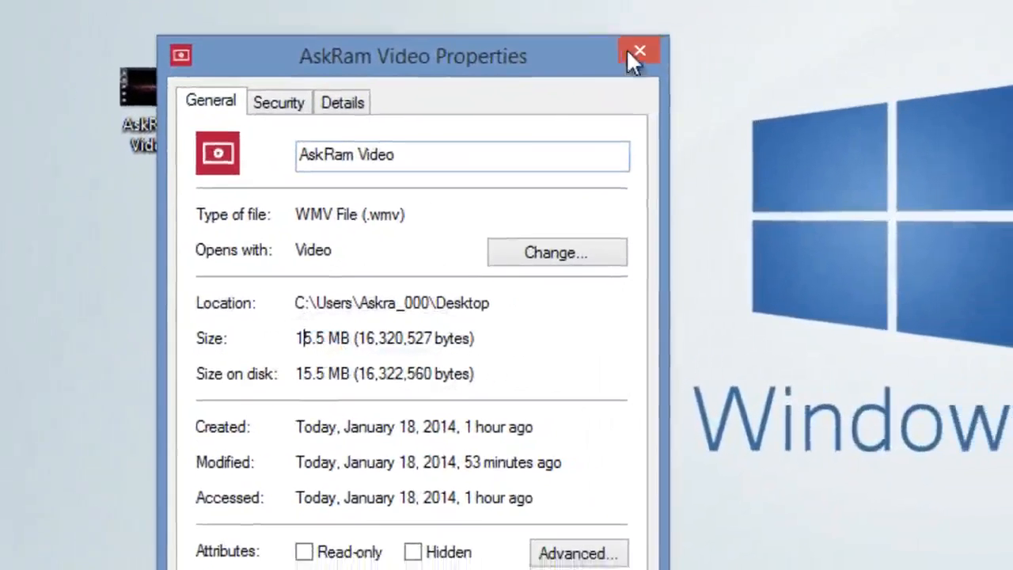
{"action": "left_click", "coordinate": [639, 51]}
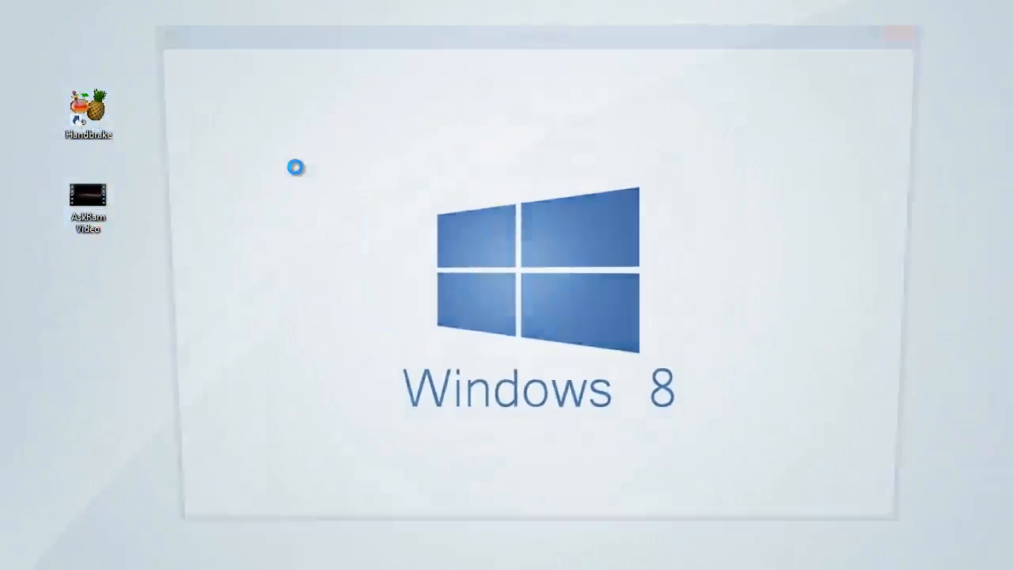
- Launch HandBrake from the desktop and load AskRam Video (1280x720, 4:10) as the source
{"action": "double_click", "coordinate": [88, 110]}
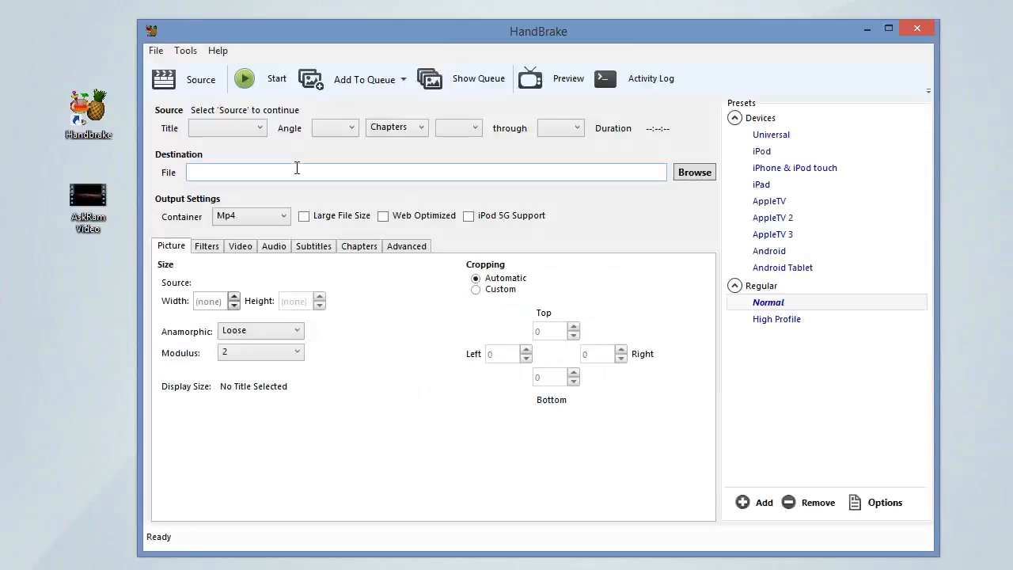
{"action": "left_click", "coordinate": [88, 203]}
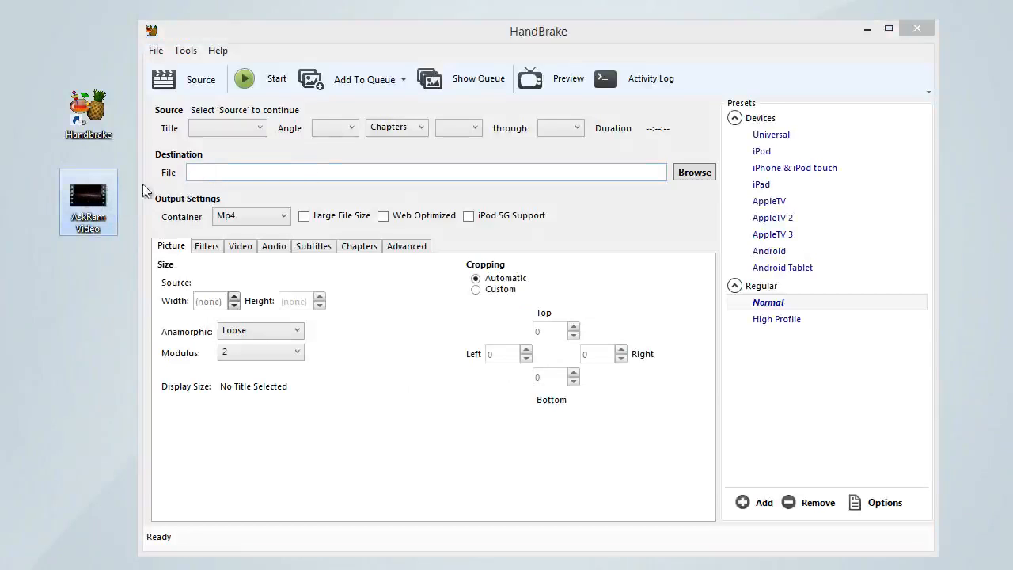
{"action": "left_click", "coordinate": [199, 79]}
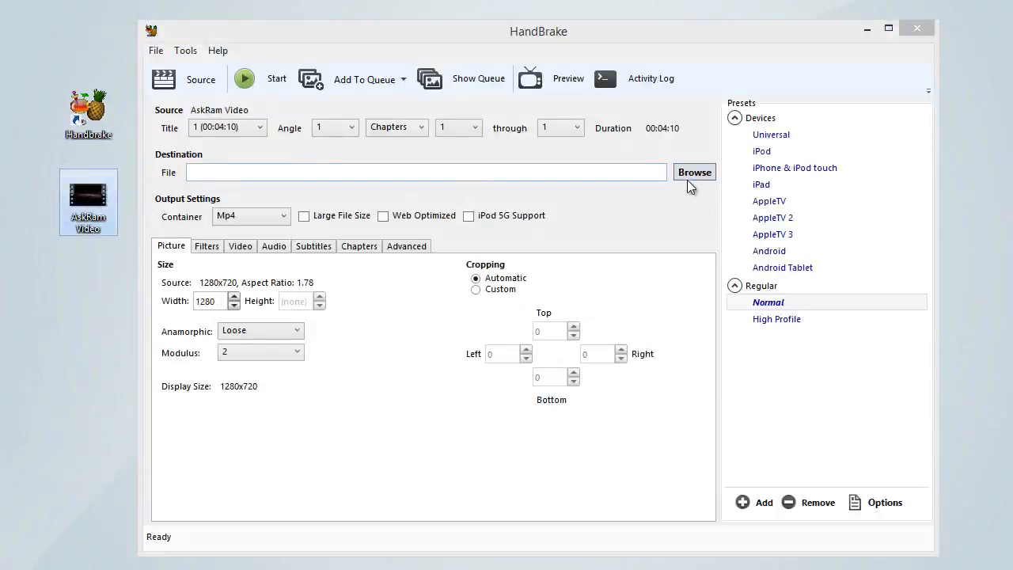
- Set the destination to AskRamvideo 01.mp4 in This PC > Videos
{"action": "left_click", "coordinate": [693, 170]}
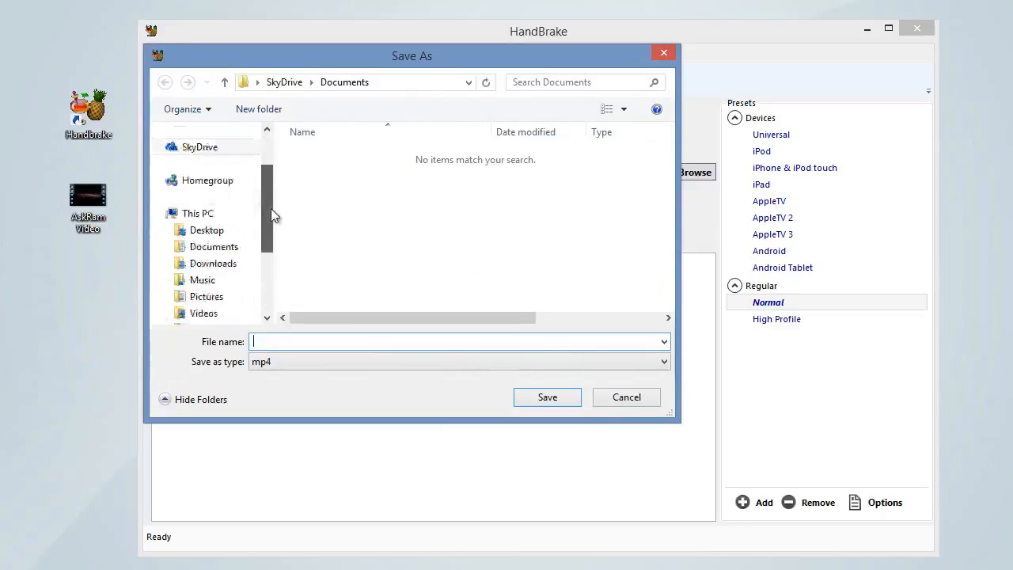
{"action": "type", "text": "AskRamvideo 01"}
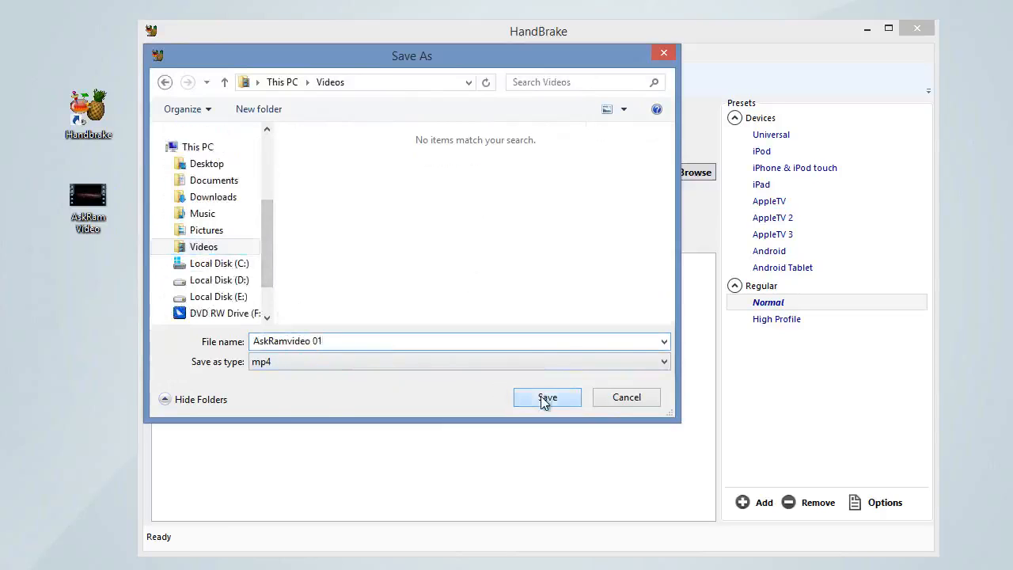
{"action": "left_click", "coordinate": [547, 395]}
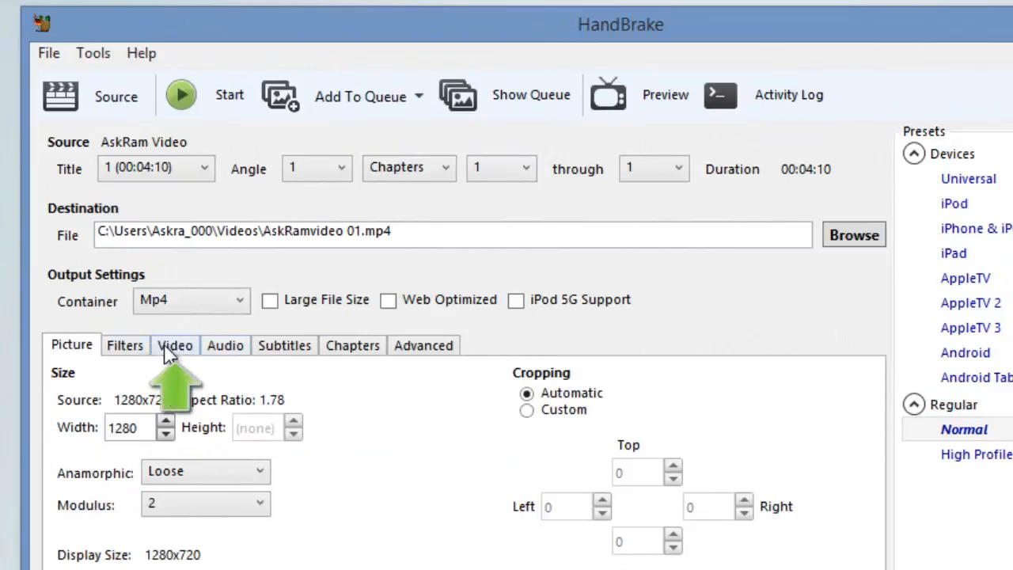
- Lower Constant Quality from RF 20 to RF 29 and start the MP4 encode
{"action": "left_click", "coordinate": [174, 345]}
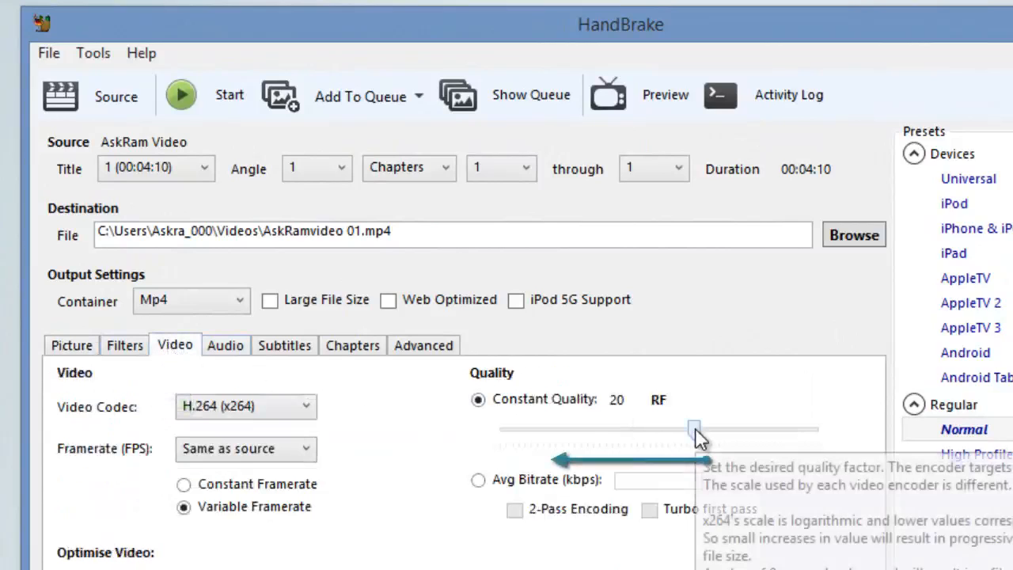
{"action": "left_click_drag", "start_coordinate": [695, 429], "coordinate": [668, 429]}
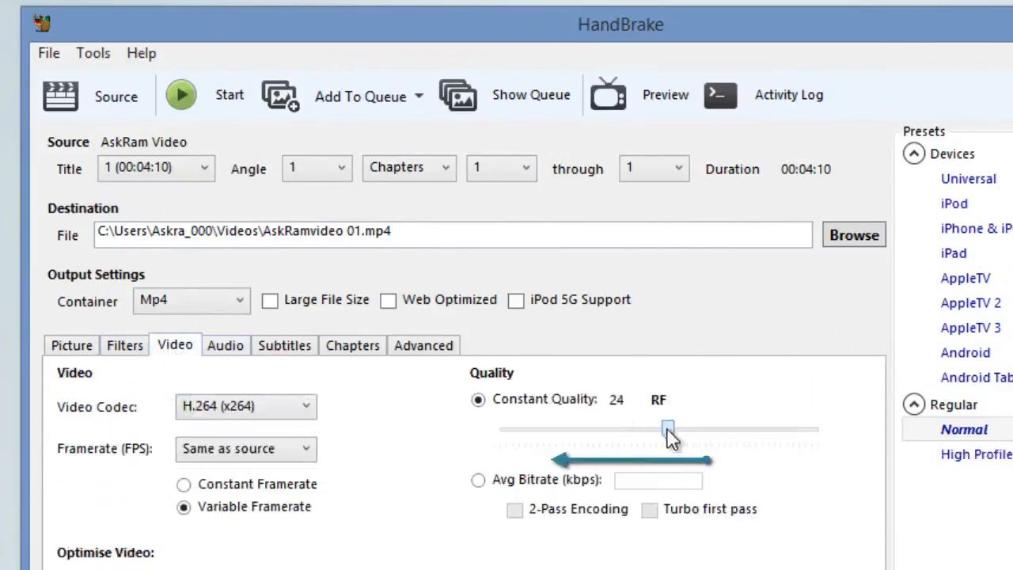
{"action": "left_click_drag", "start_coordinate": [667, 430], "coordinate": [636, 431]}
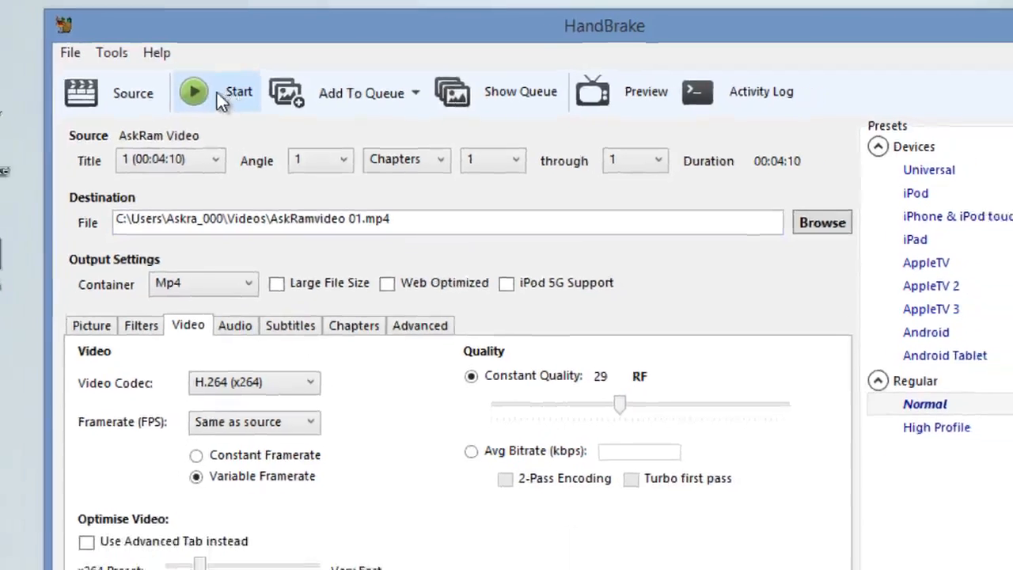
{"action": "left_click", "coordinate": [193, 90]}
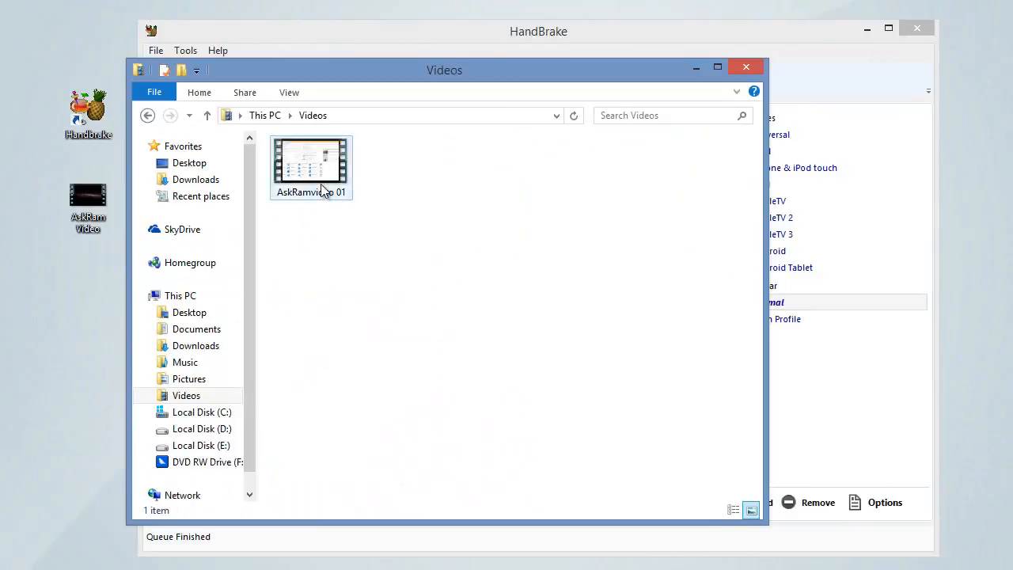
- Show AskRamvideo 01's properties: 7.85 MB MP4 beside the original 15.5 MB WMV
{"action": "right_click", "coordinate": [310, 166]}
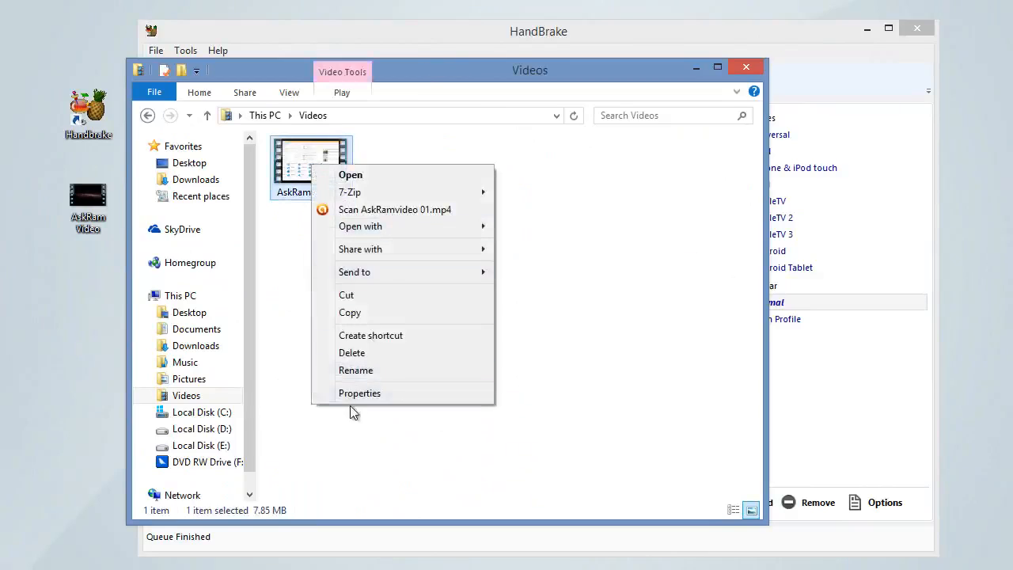
{"action": "left_click", "coordinate": [359, 393]}
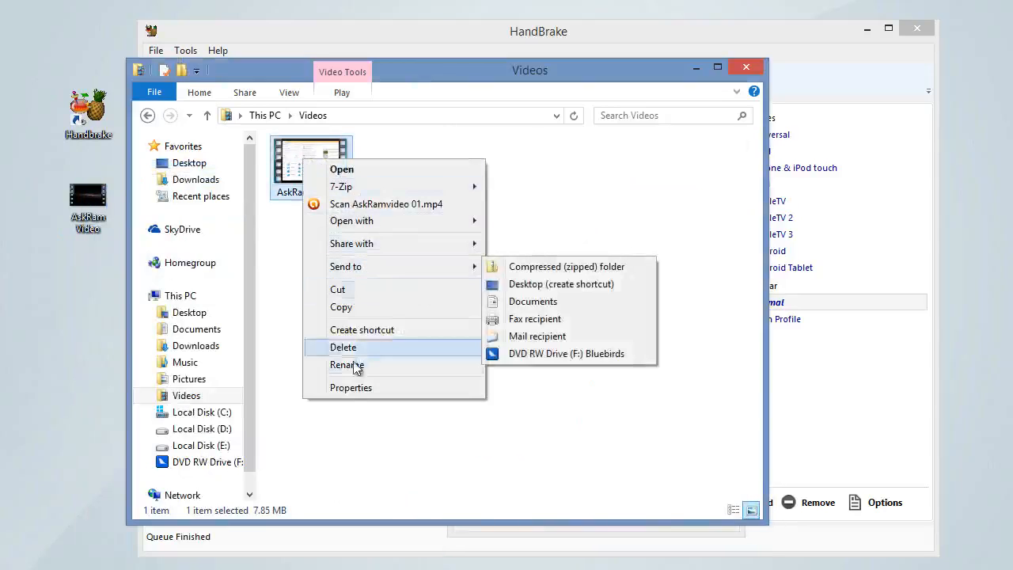
{"action": "left_click", "coordinate": [351, 386]}
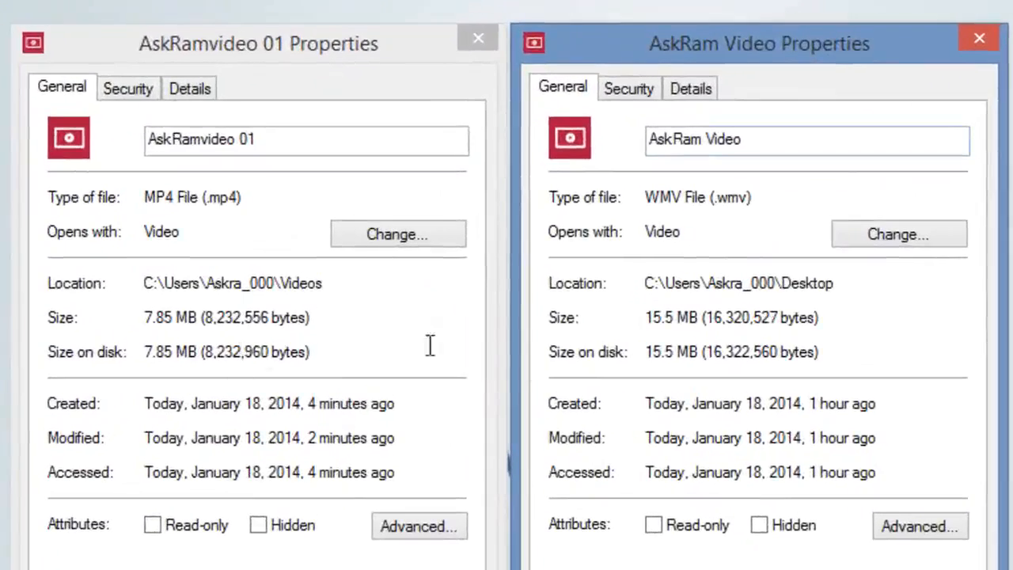
{"action": "mouse_move", "coordinate": [663, 385]}
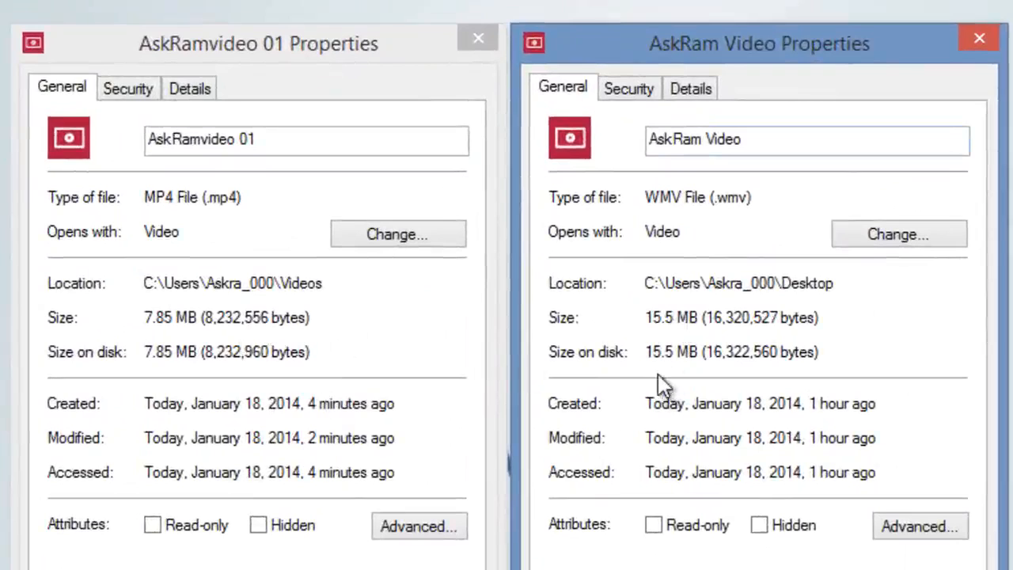
{"action": "mouse_move", "coordinate": [758, 525]}
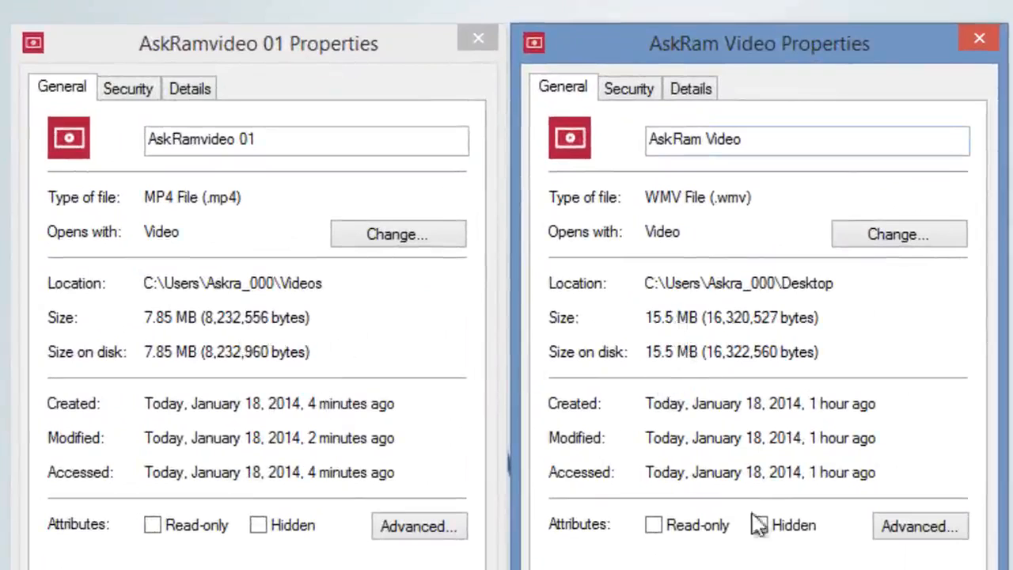